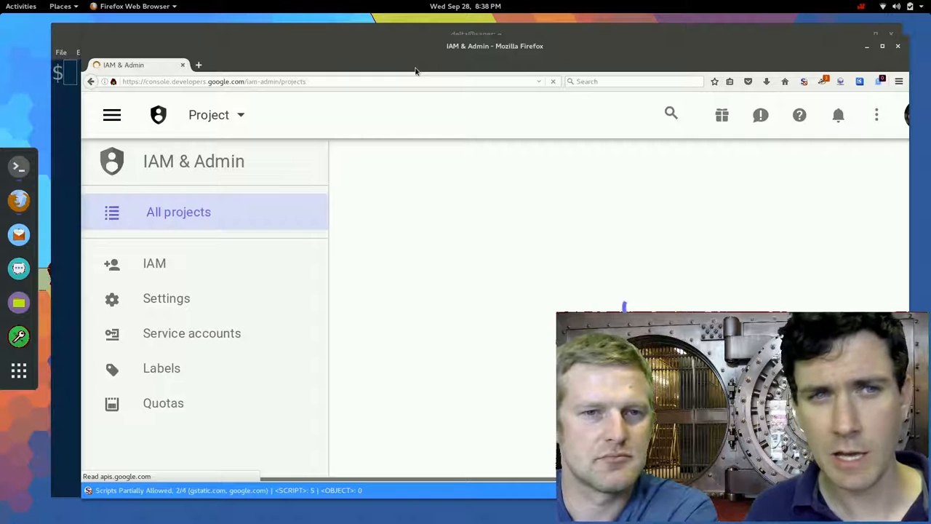
# From the All projects list under IAM & Admin, start a New Project form.
pyautogui.click(177, 213)
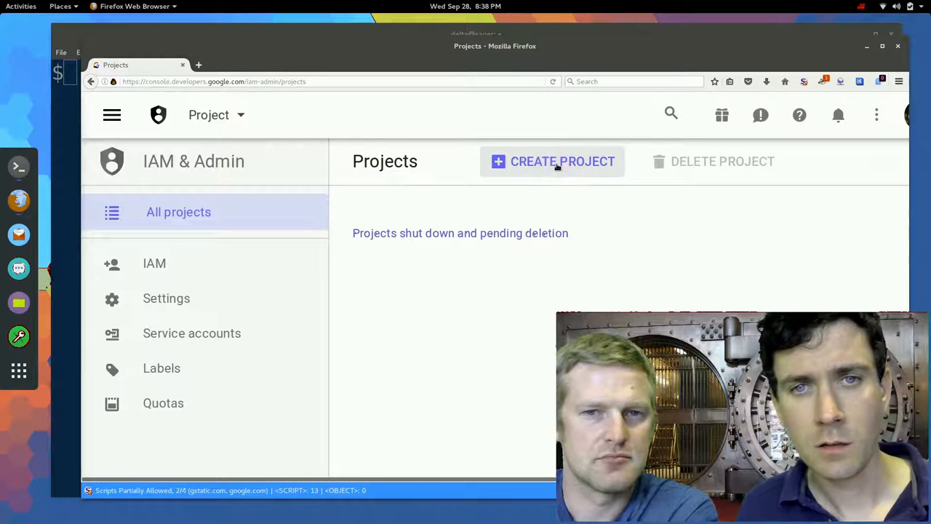
pyautogui.click(561, 160)
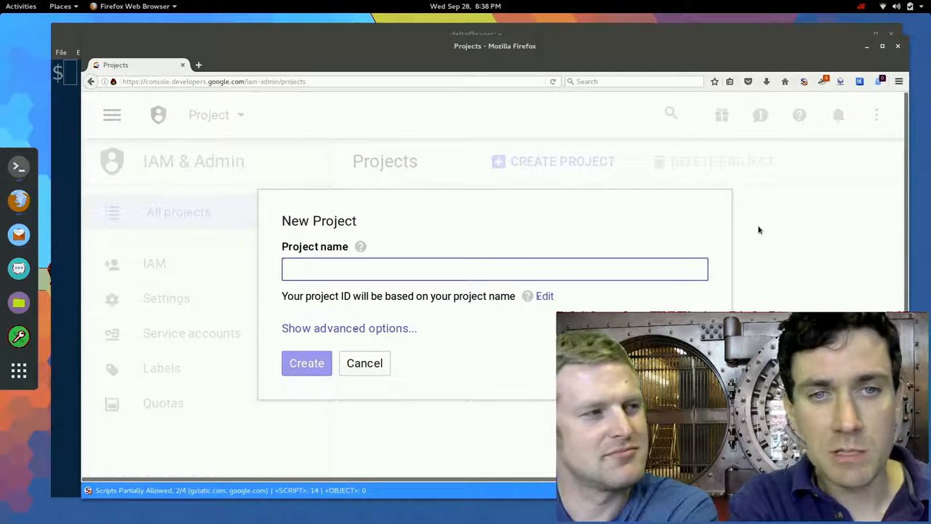
# Name the new project GOATSMILK and create it.
pyautogui.click(495, 268)
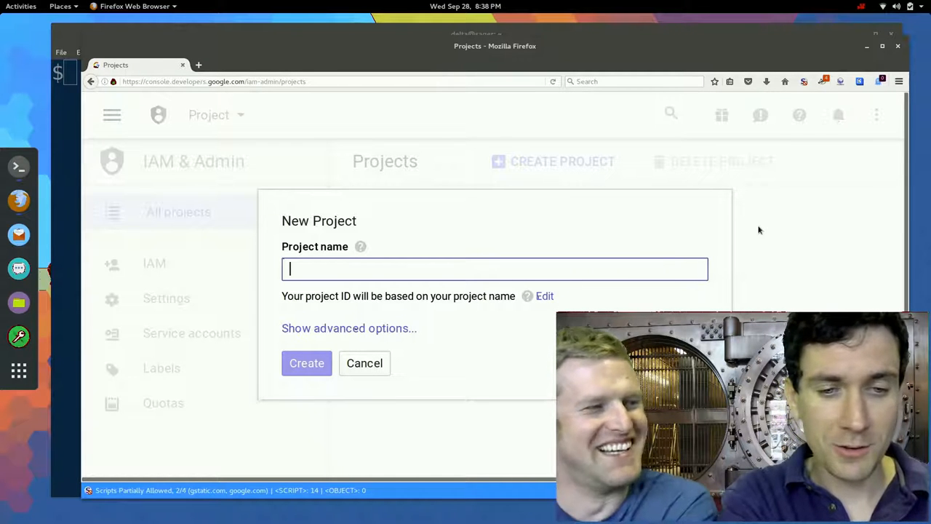
pyautogui.write('GOATS')
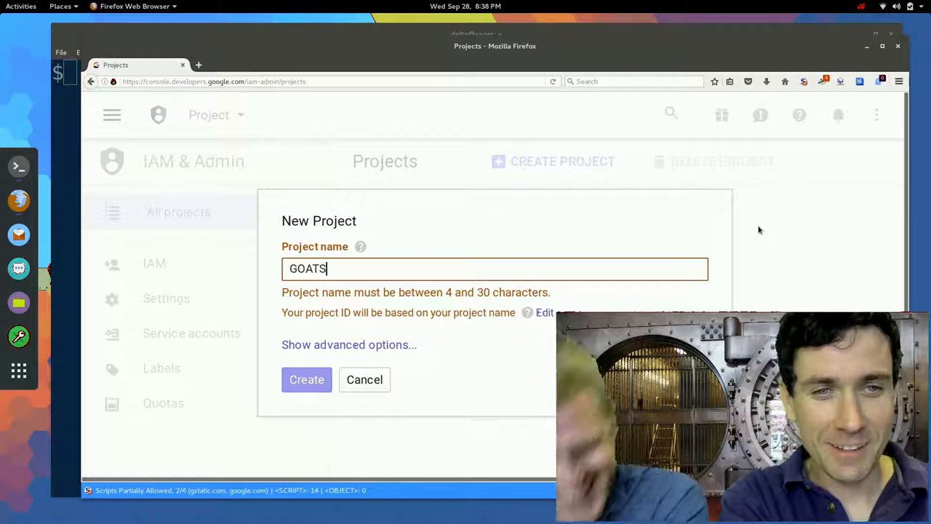
pyautogui.write('MILK')
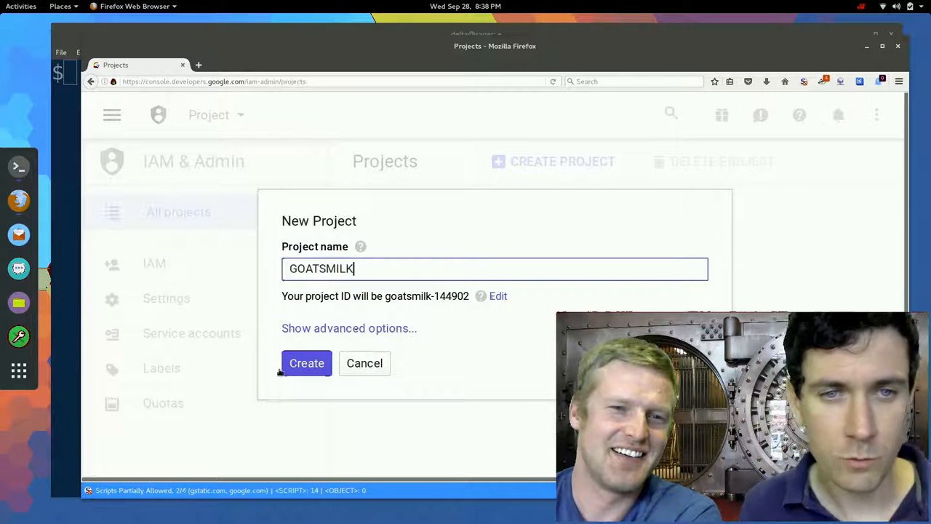
pyautogui.click(306, 364)
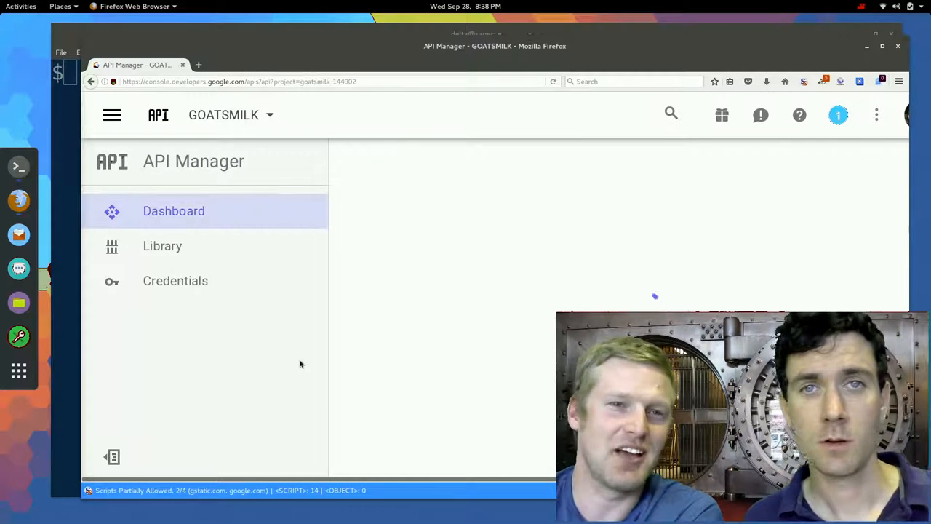
# Go through the API Library to the GOATSMILK project's Credentials page.
pyautogui.click(163, 246)
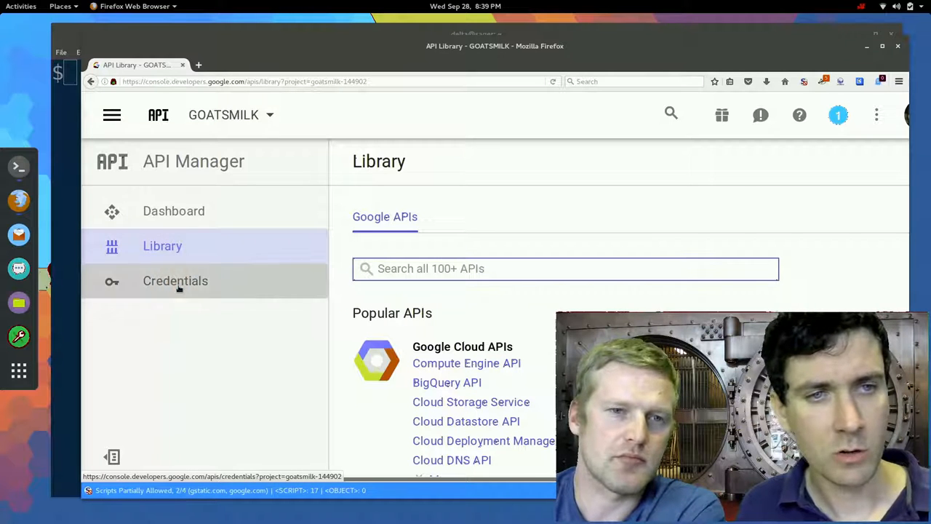
pyautogui.click(175, 281)
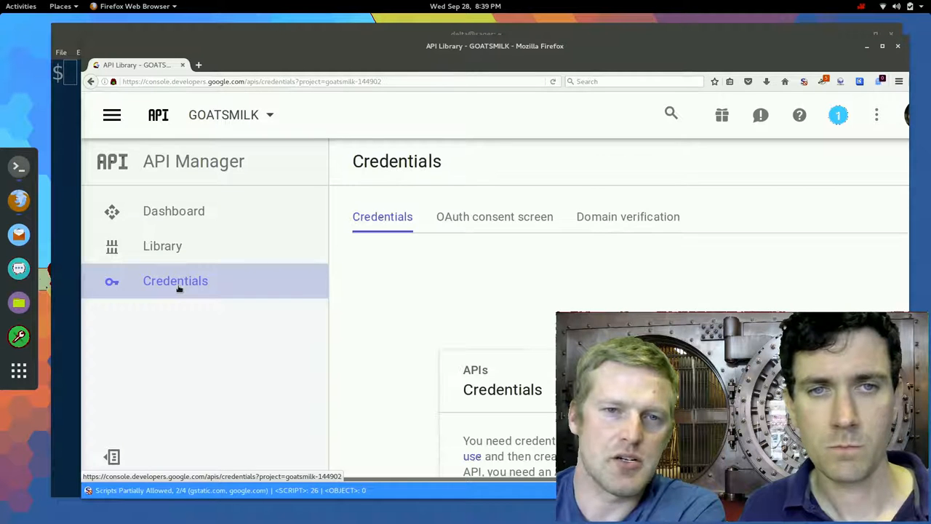
pyautogui.click(174, 281)
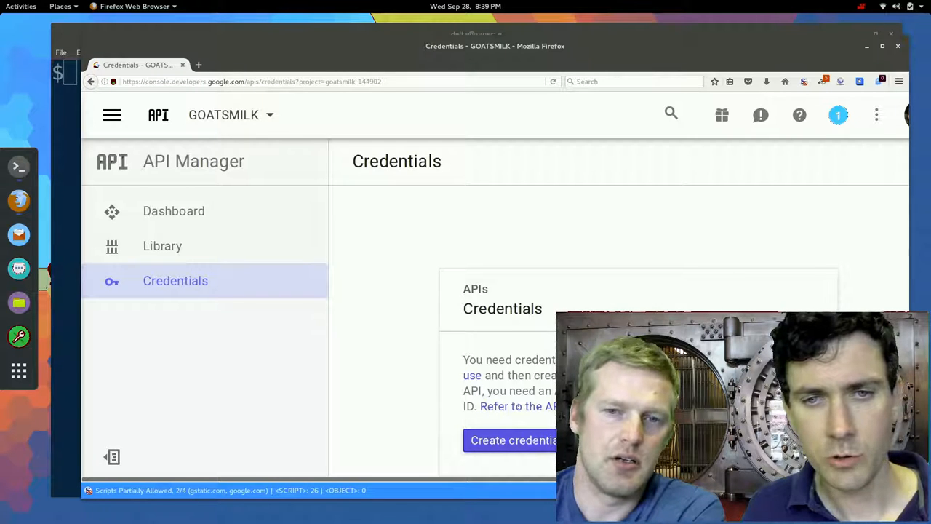
# Create credentials of type API key for the GOATSMILK project.
pyautogui.click(512, 439)
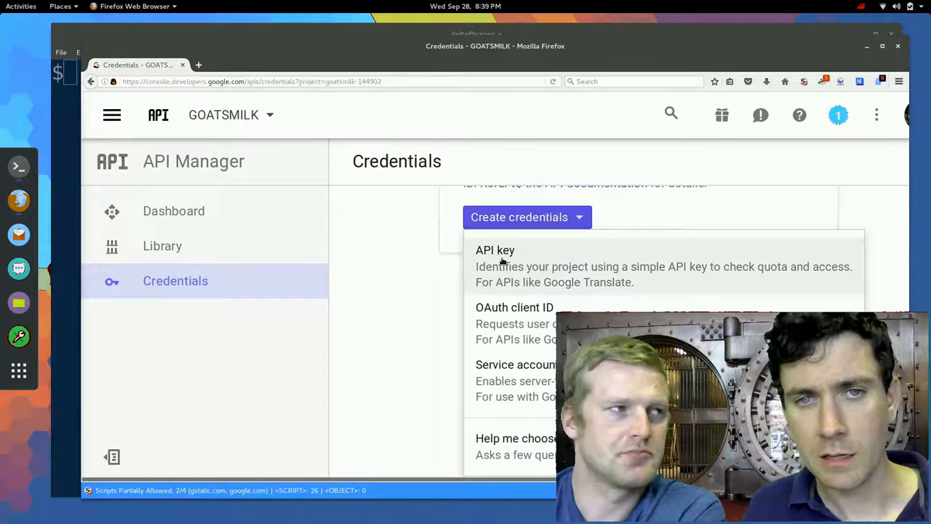
pyautogui.click(494, 250)
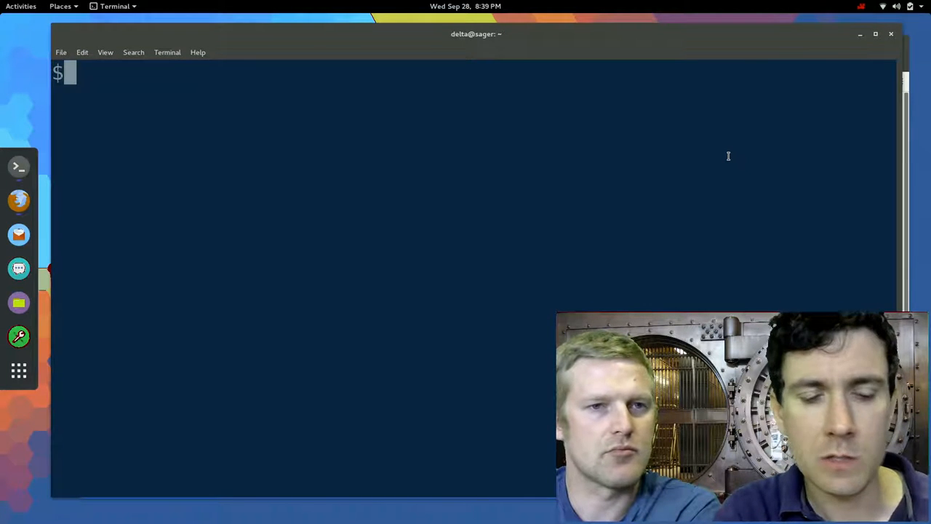
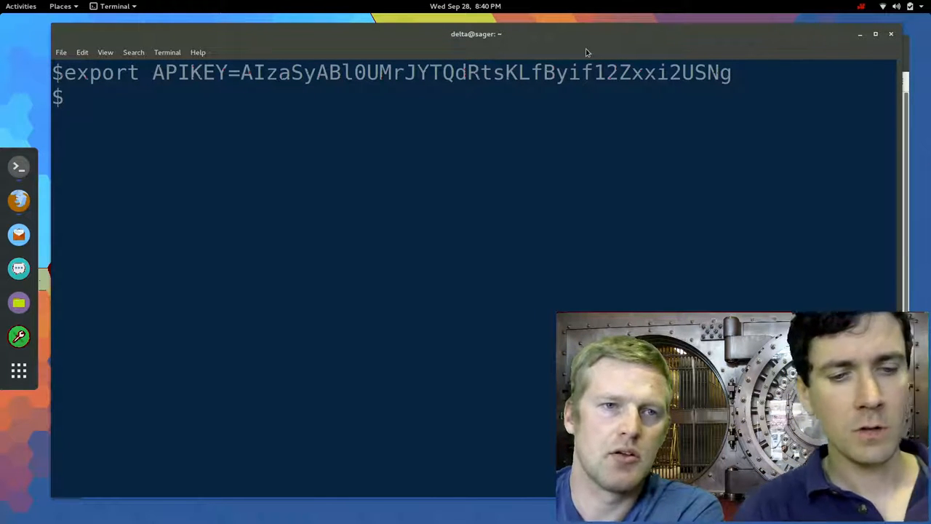
# Run echo $APIKEY to print the stored key, then launch ipython.
pyautogui.write('echo')
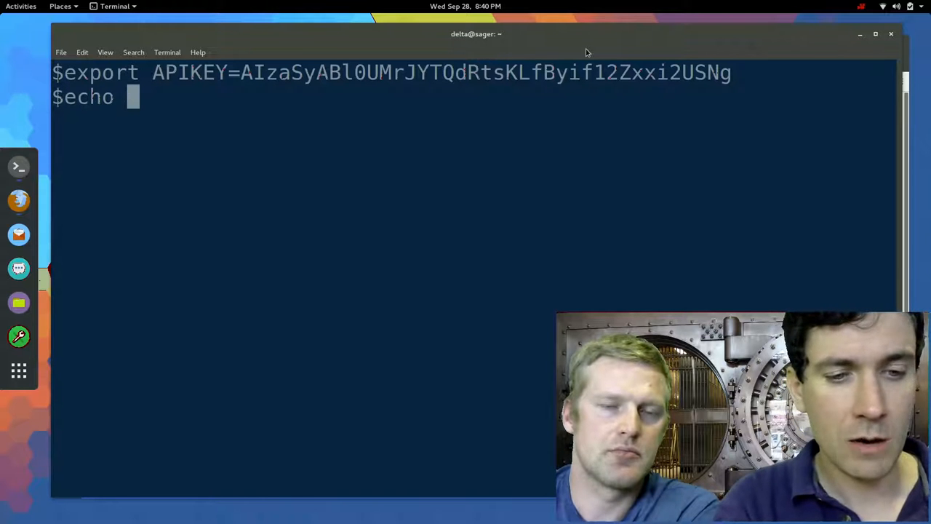
pyautogui.write('$')
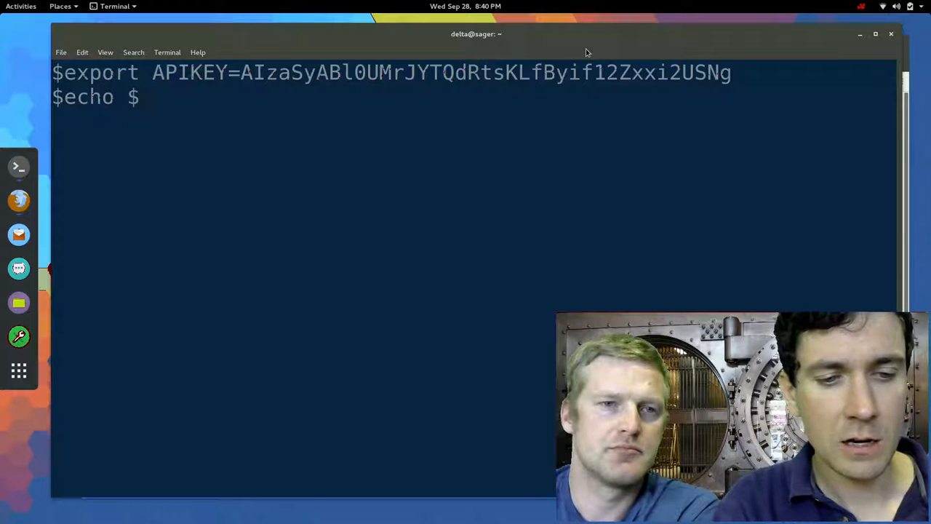
pyautogui.write('APIKEY')
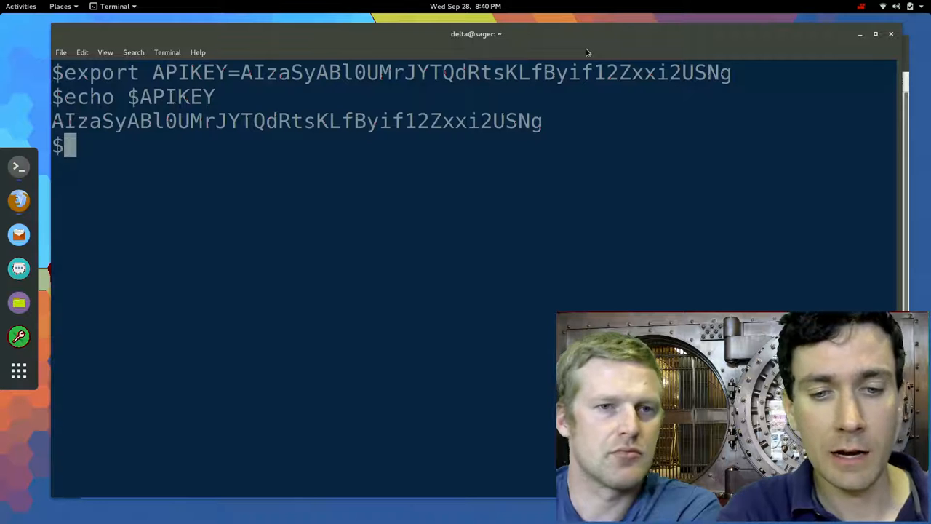
pyautogui.write('ipython')
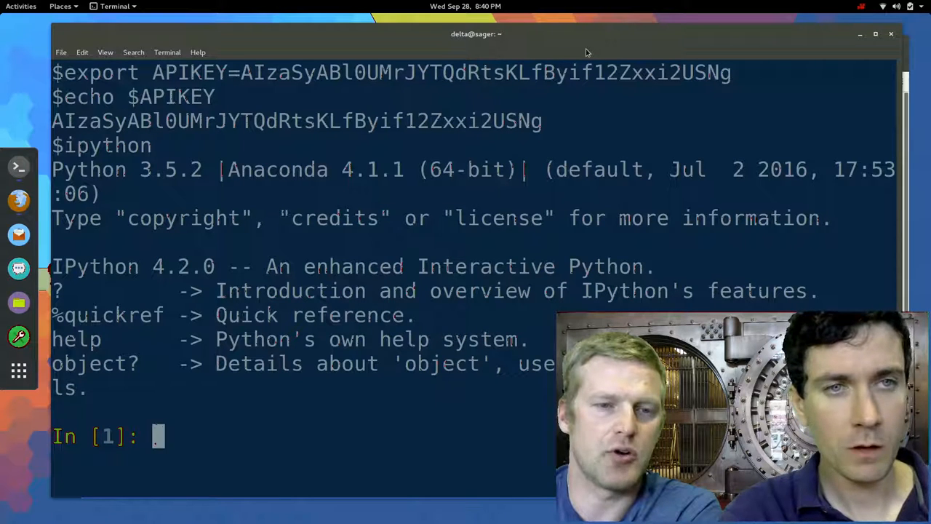
# In IPython, import os and enter os.environ['APIKEY'] to read the key.
pyautogui.write('import os')
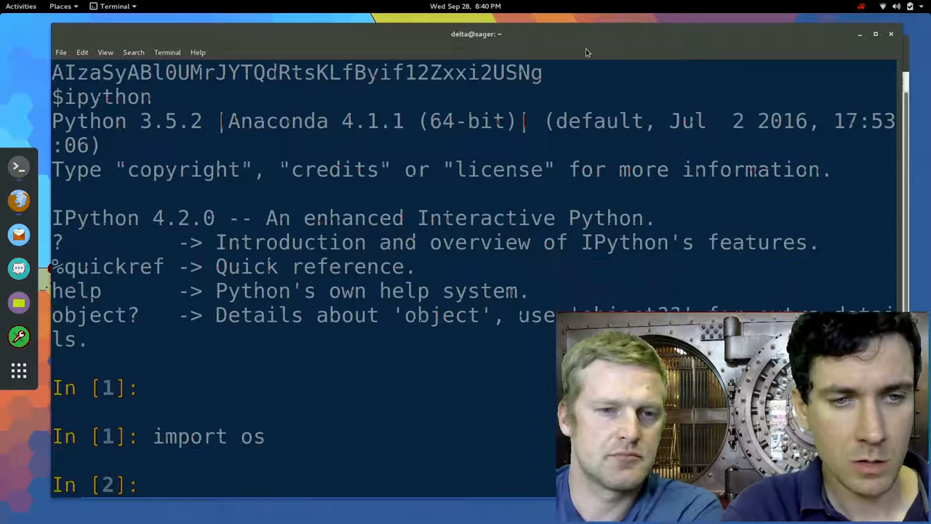
pyautogui.write('os.environ[')
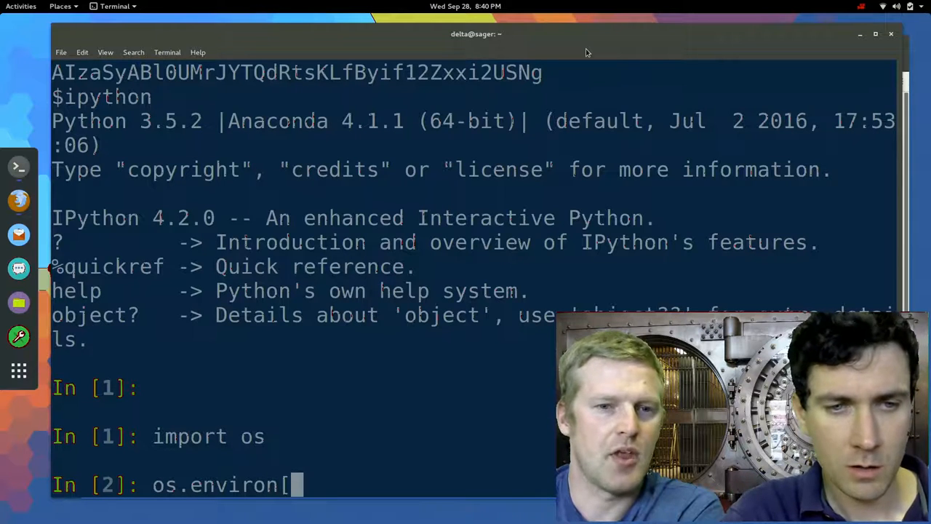
pyautogui.write("'API")
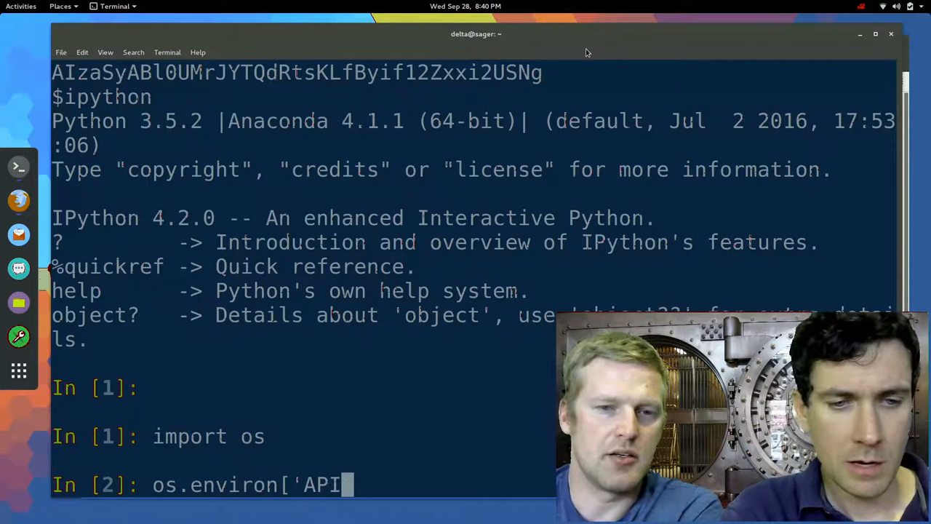
pyautogui.write("KEY'")
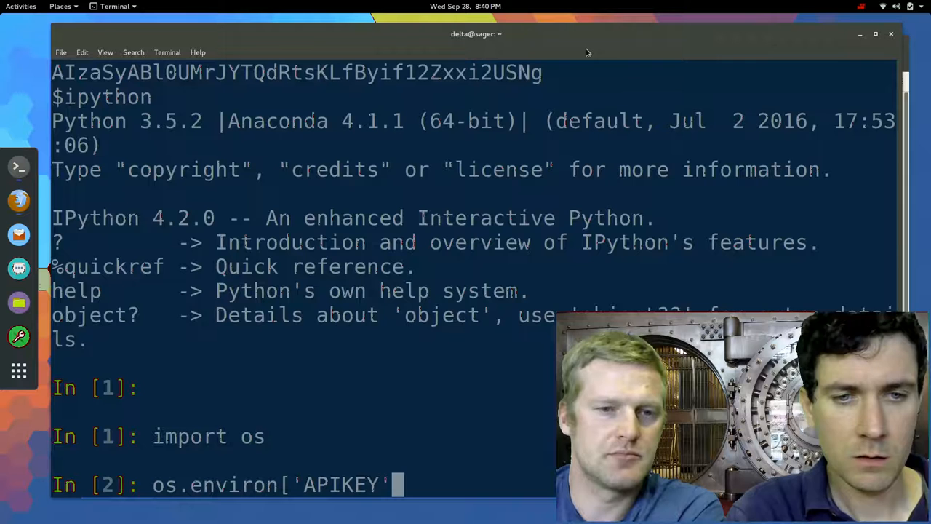